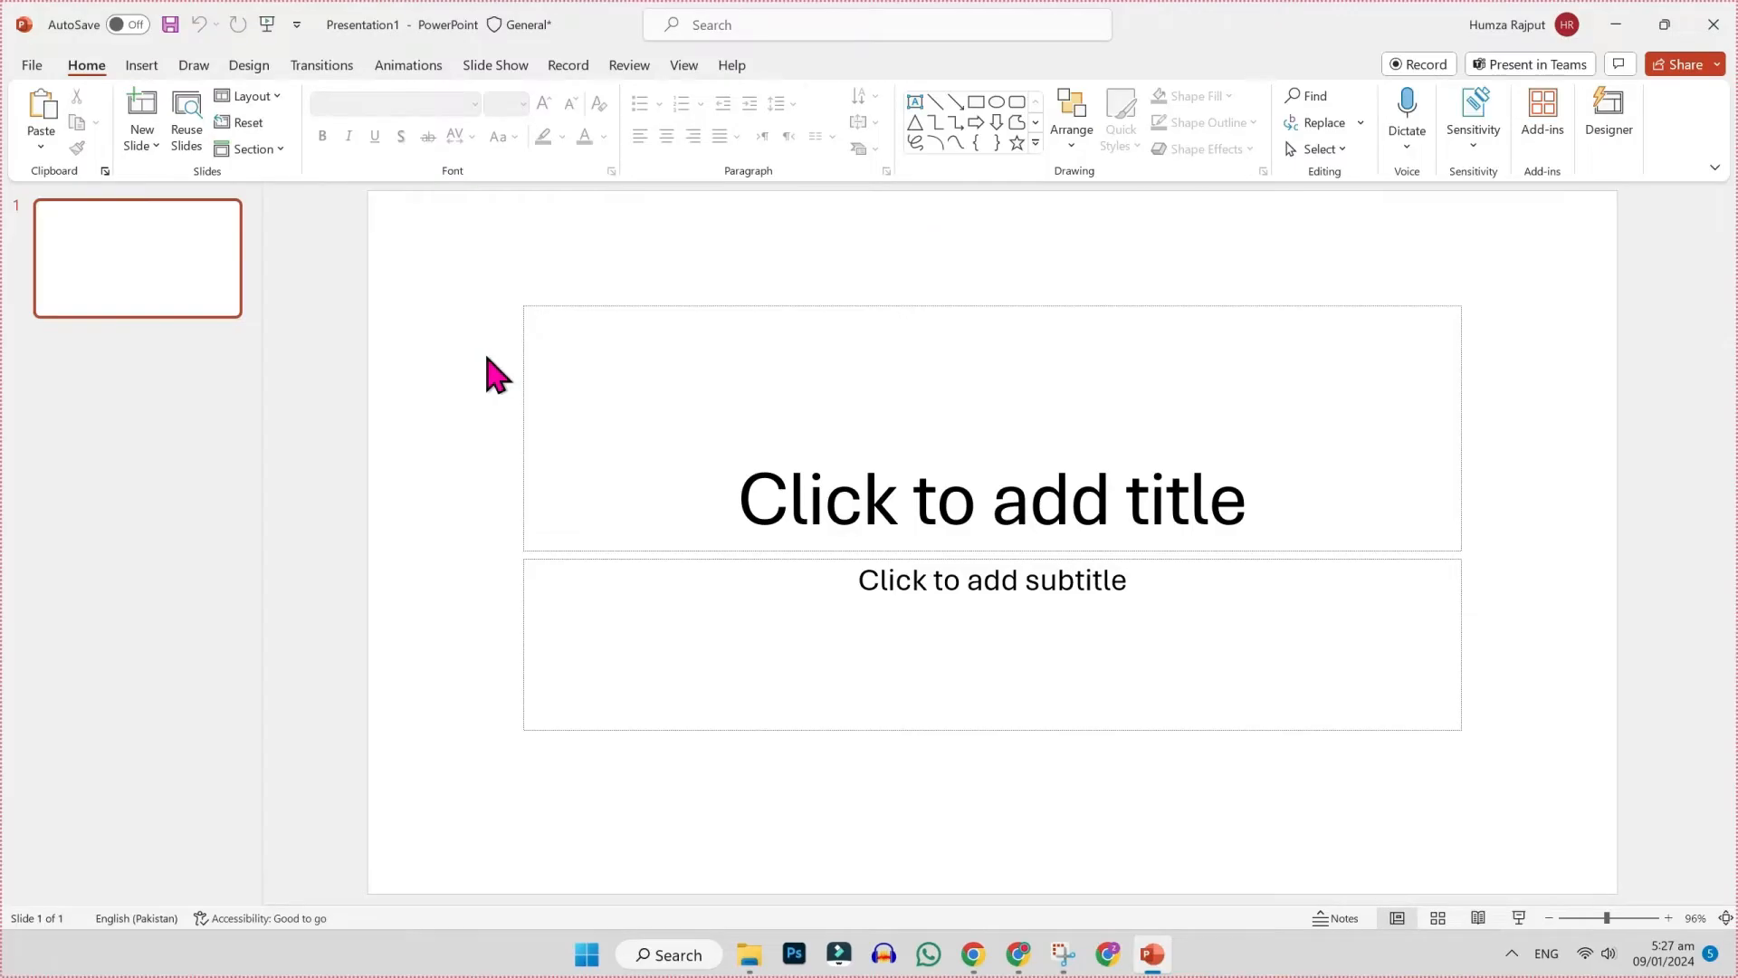
Minimize the blank PowerPoint presentation so the desktop shows
left_click(141, 65)
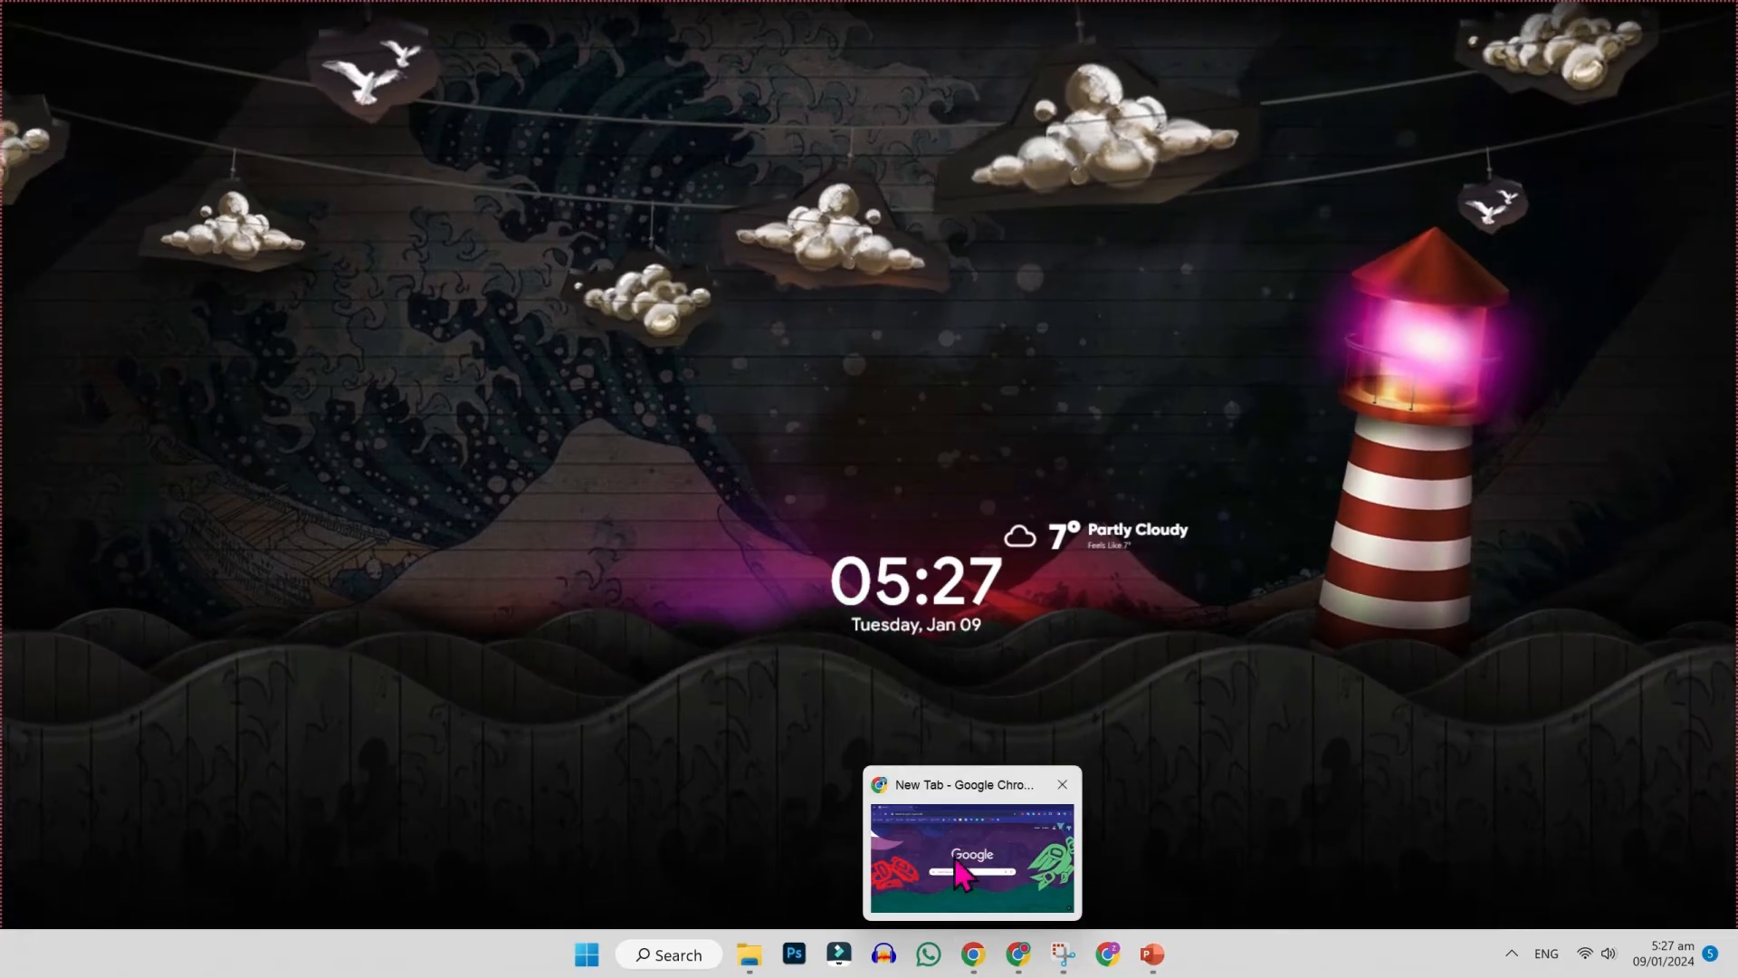
Bring Chrome back up with the 'microsoft office online' search results
left_click(972, 842)
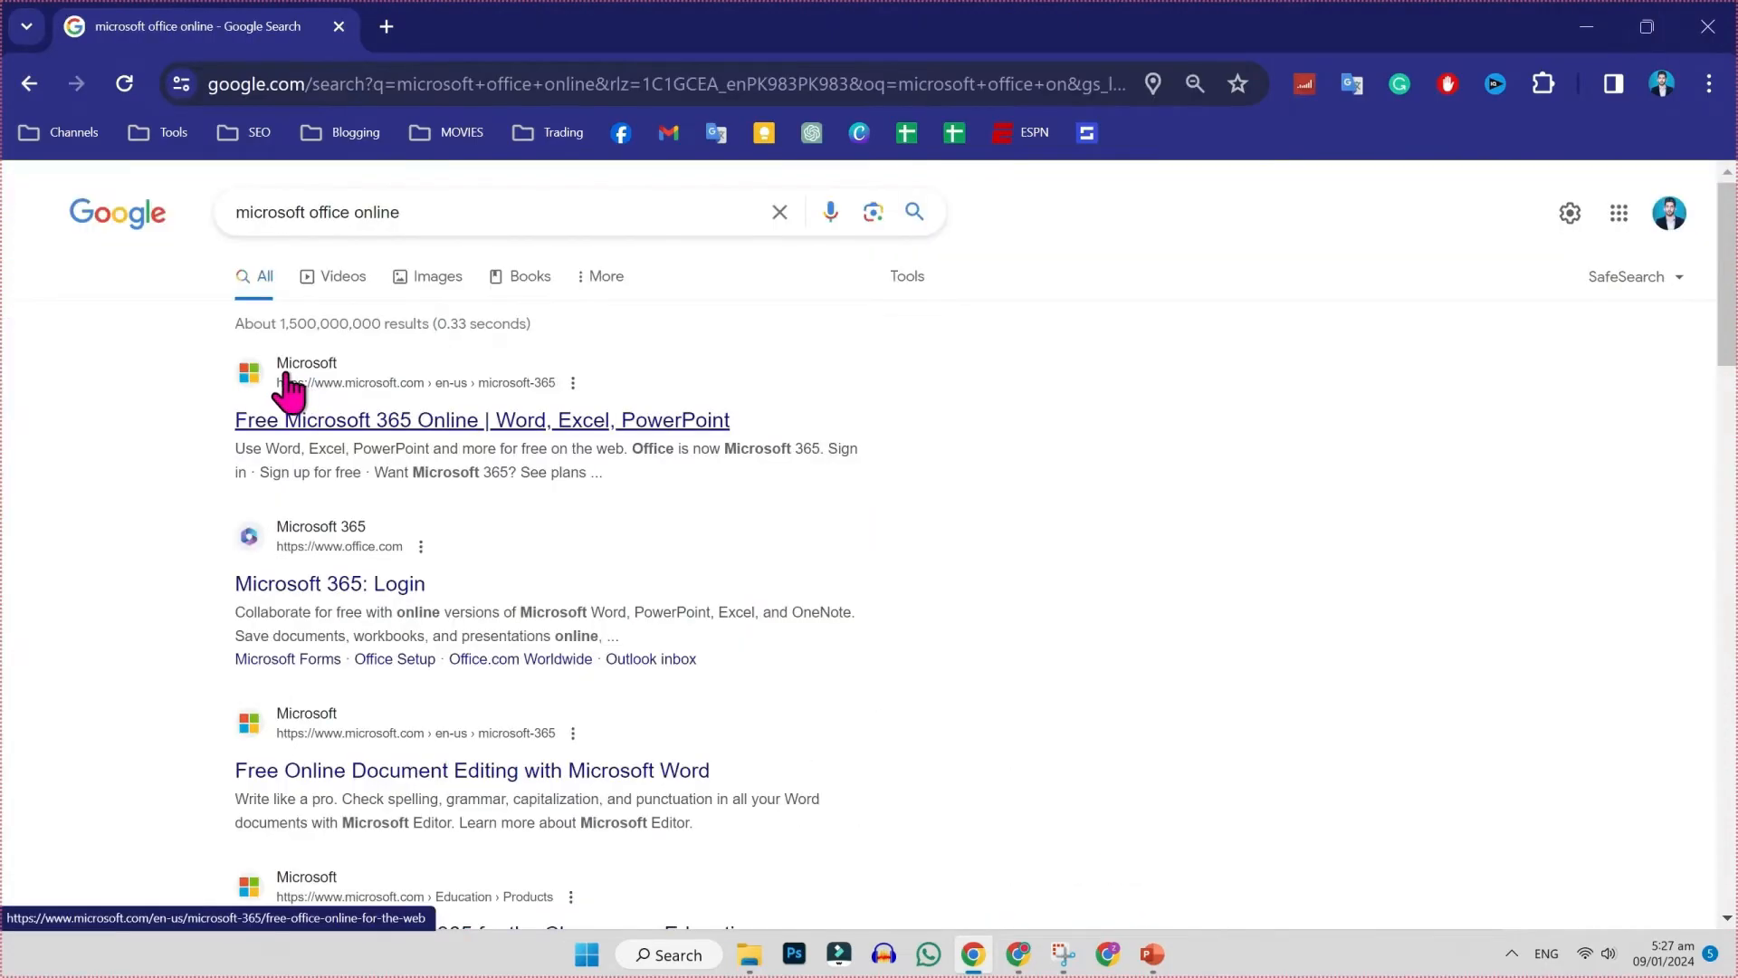
mouse_move(309, 392)
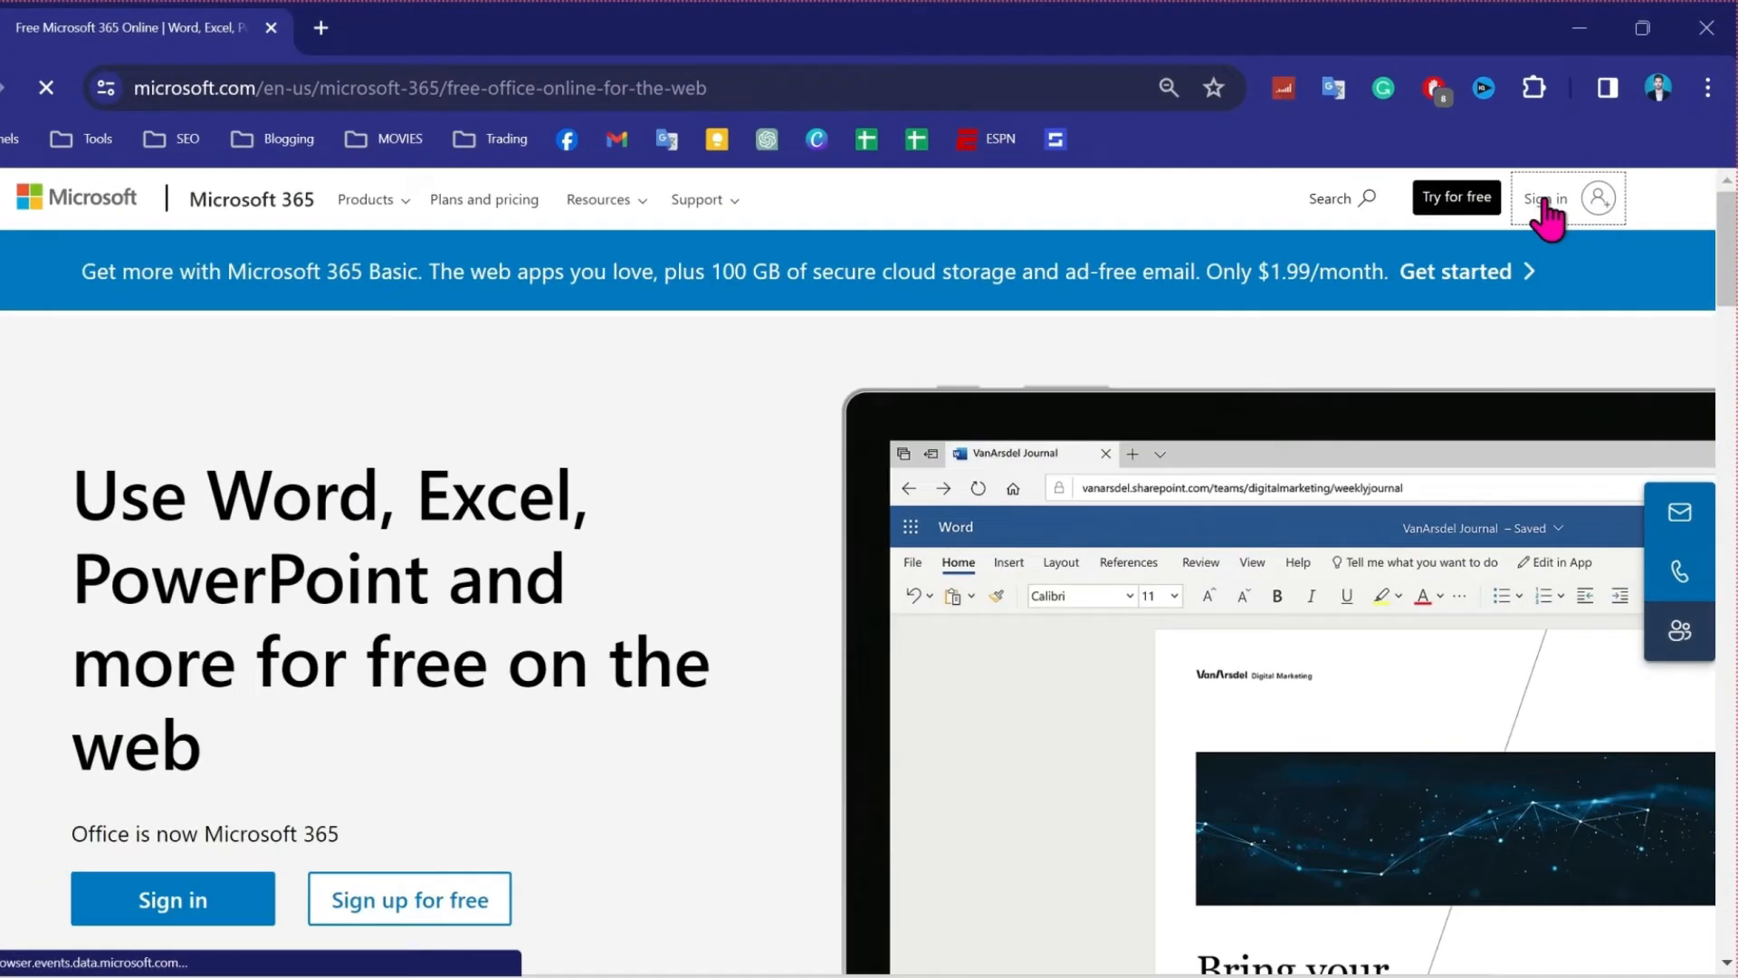
Sign in to Microsoft 365 and launch PowerPoint for the web from the app launcher
left_click(1544, 197)
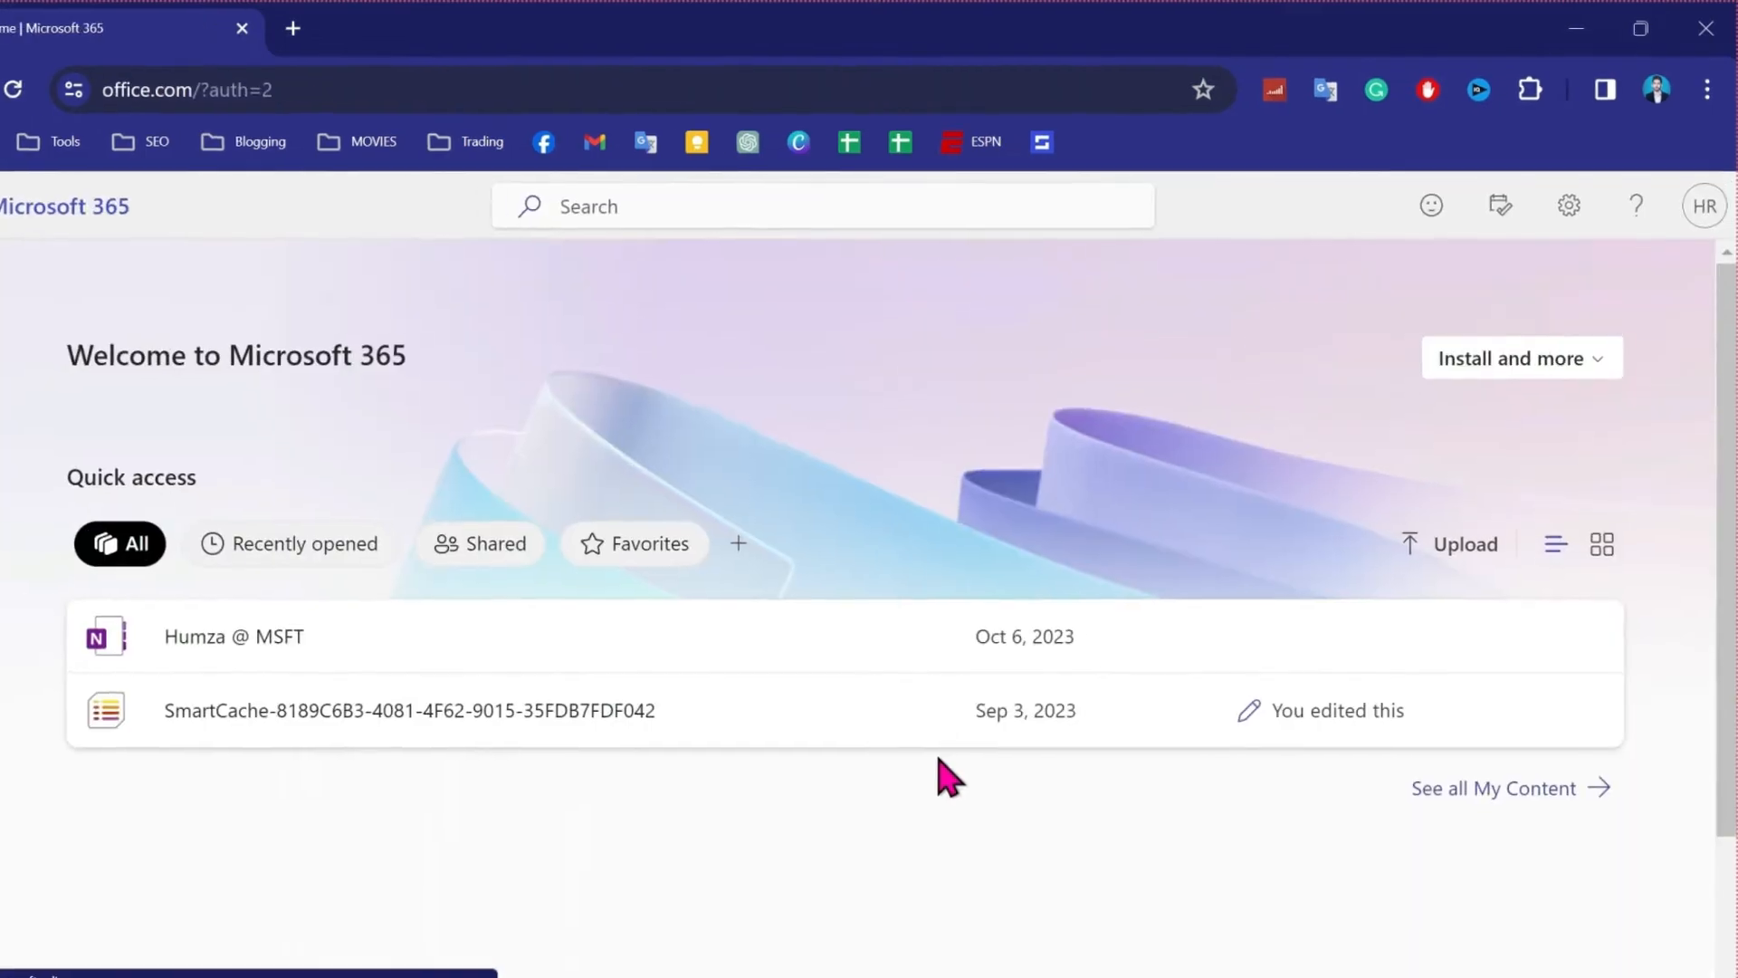
left_click(43, 192)
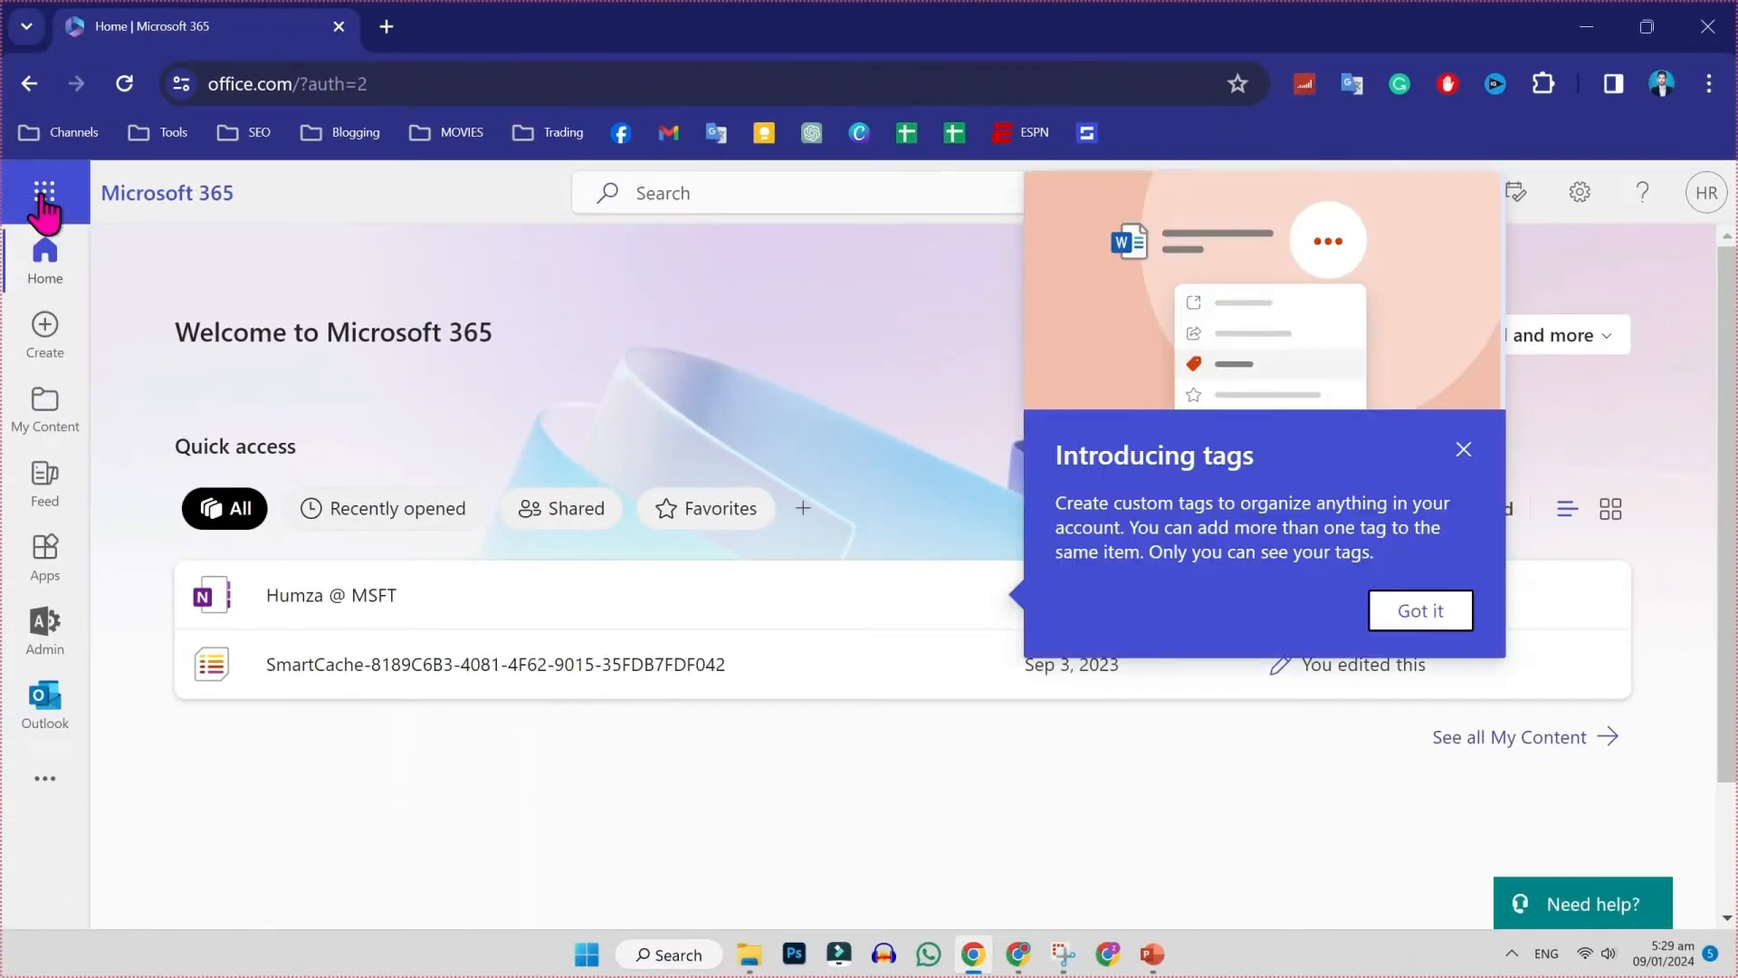
left_click(44, 194)
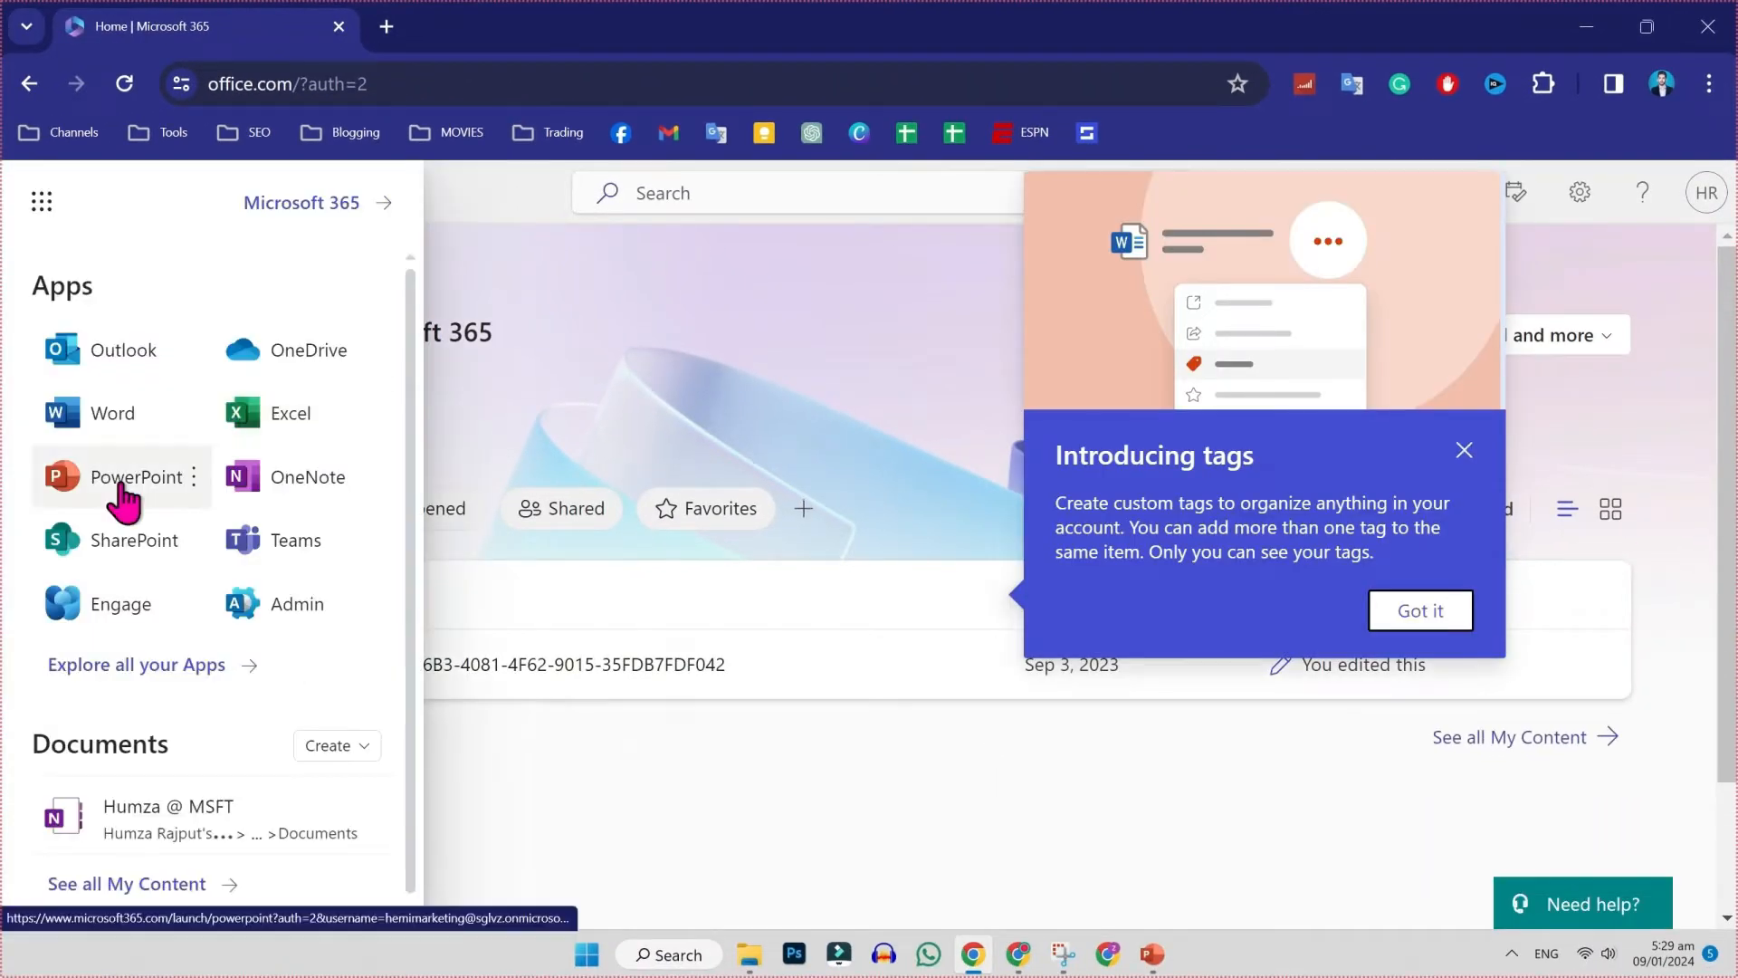
left_click(135, 476)
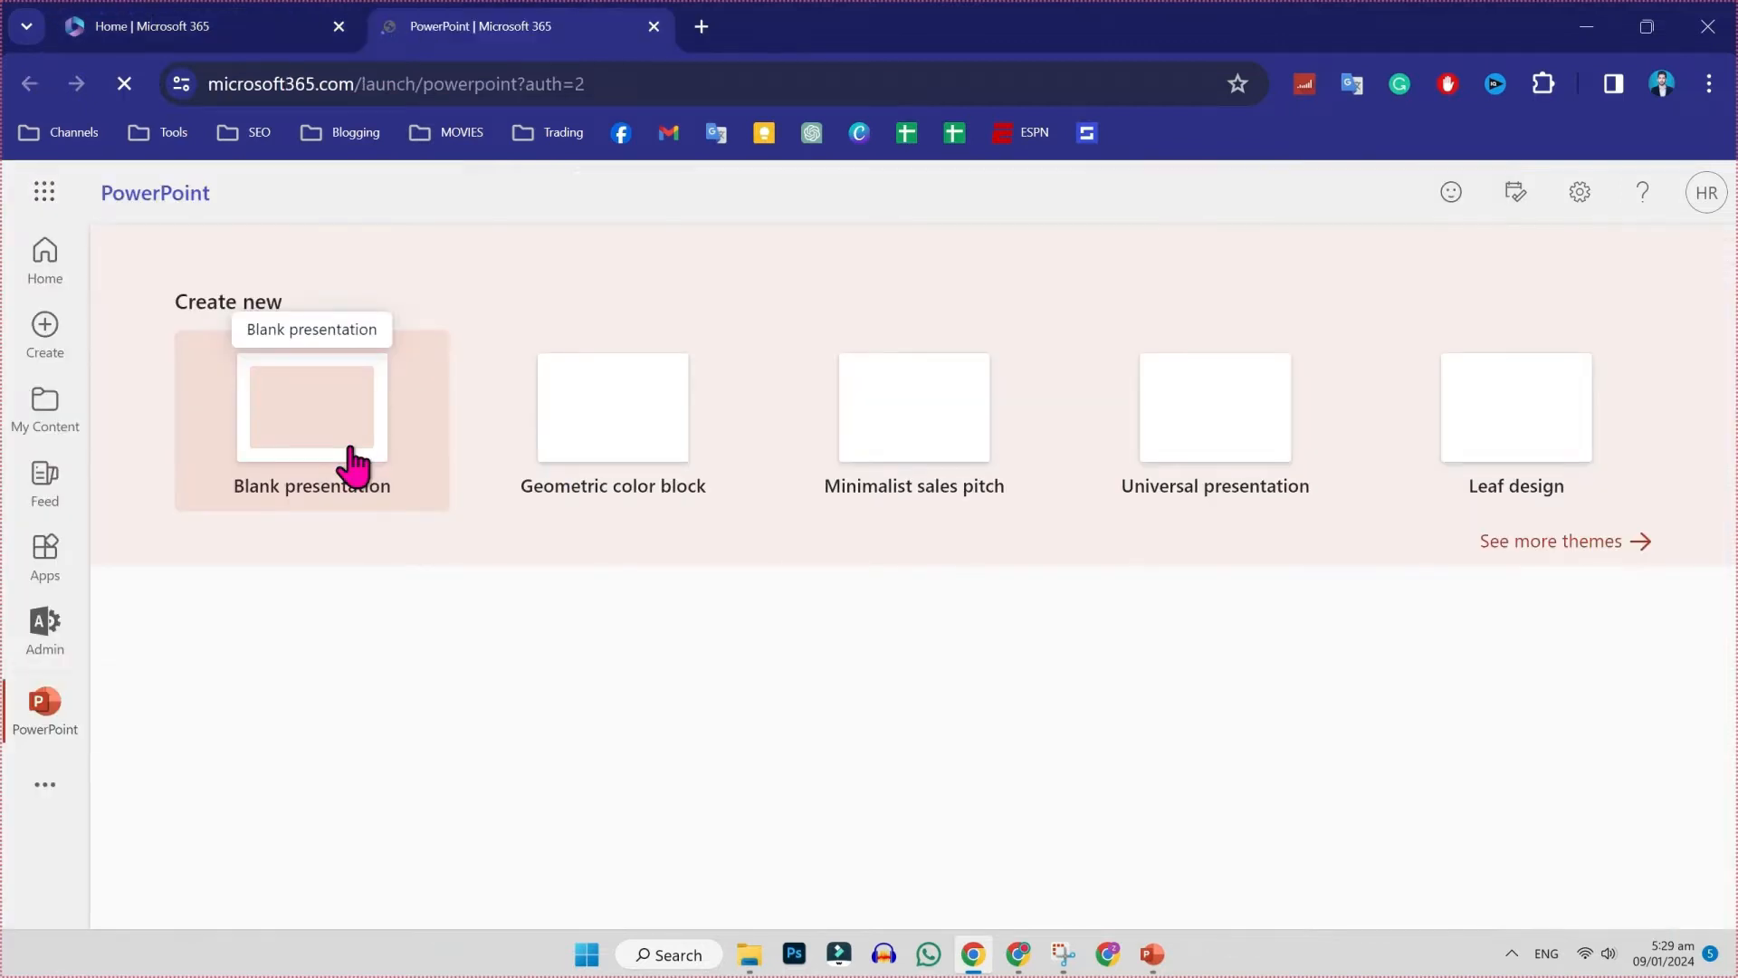
Start a blank web presentation with contact book, alarm clock and apple icons, then show its File options
left_click(311, 407)
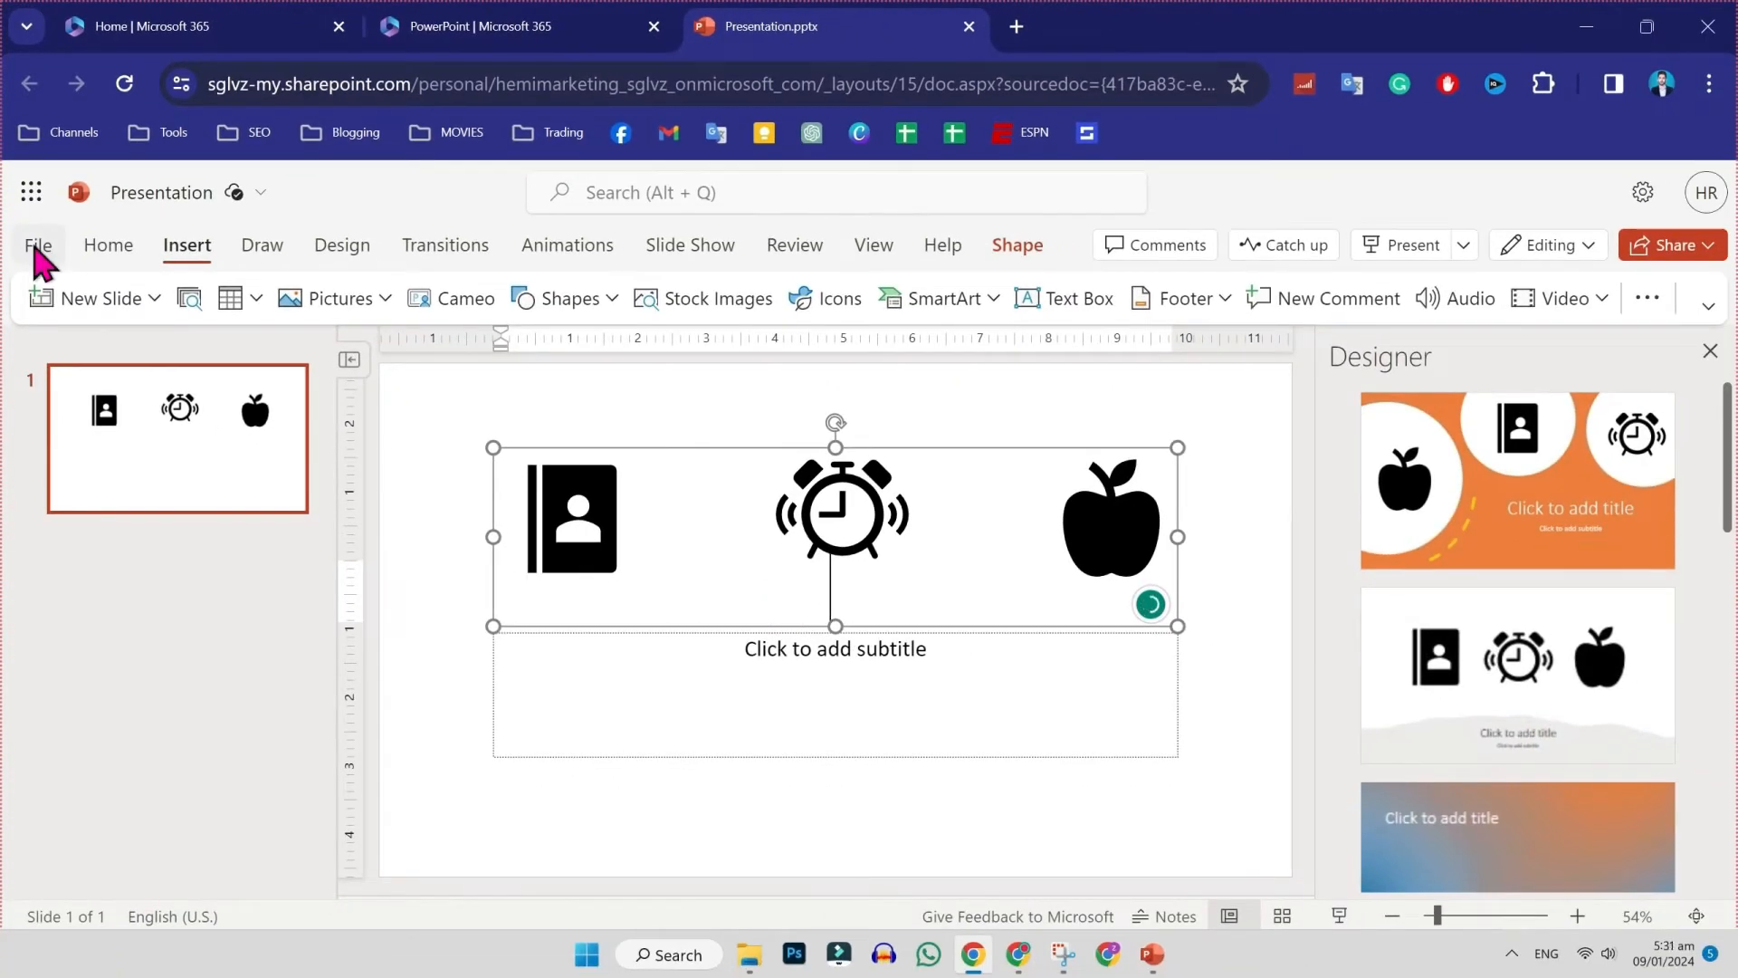
left_click(38, 244)
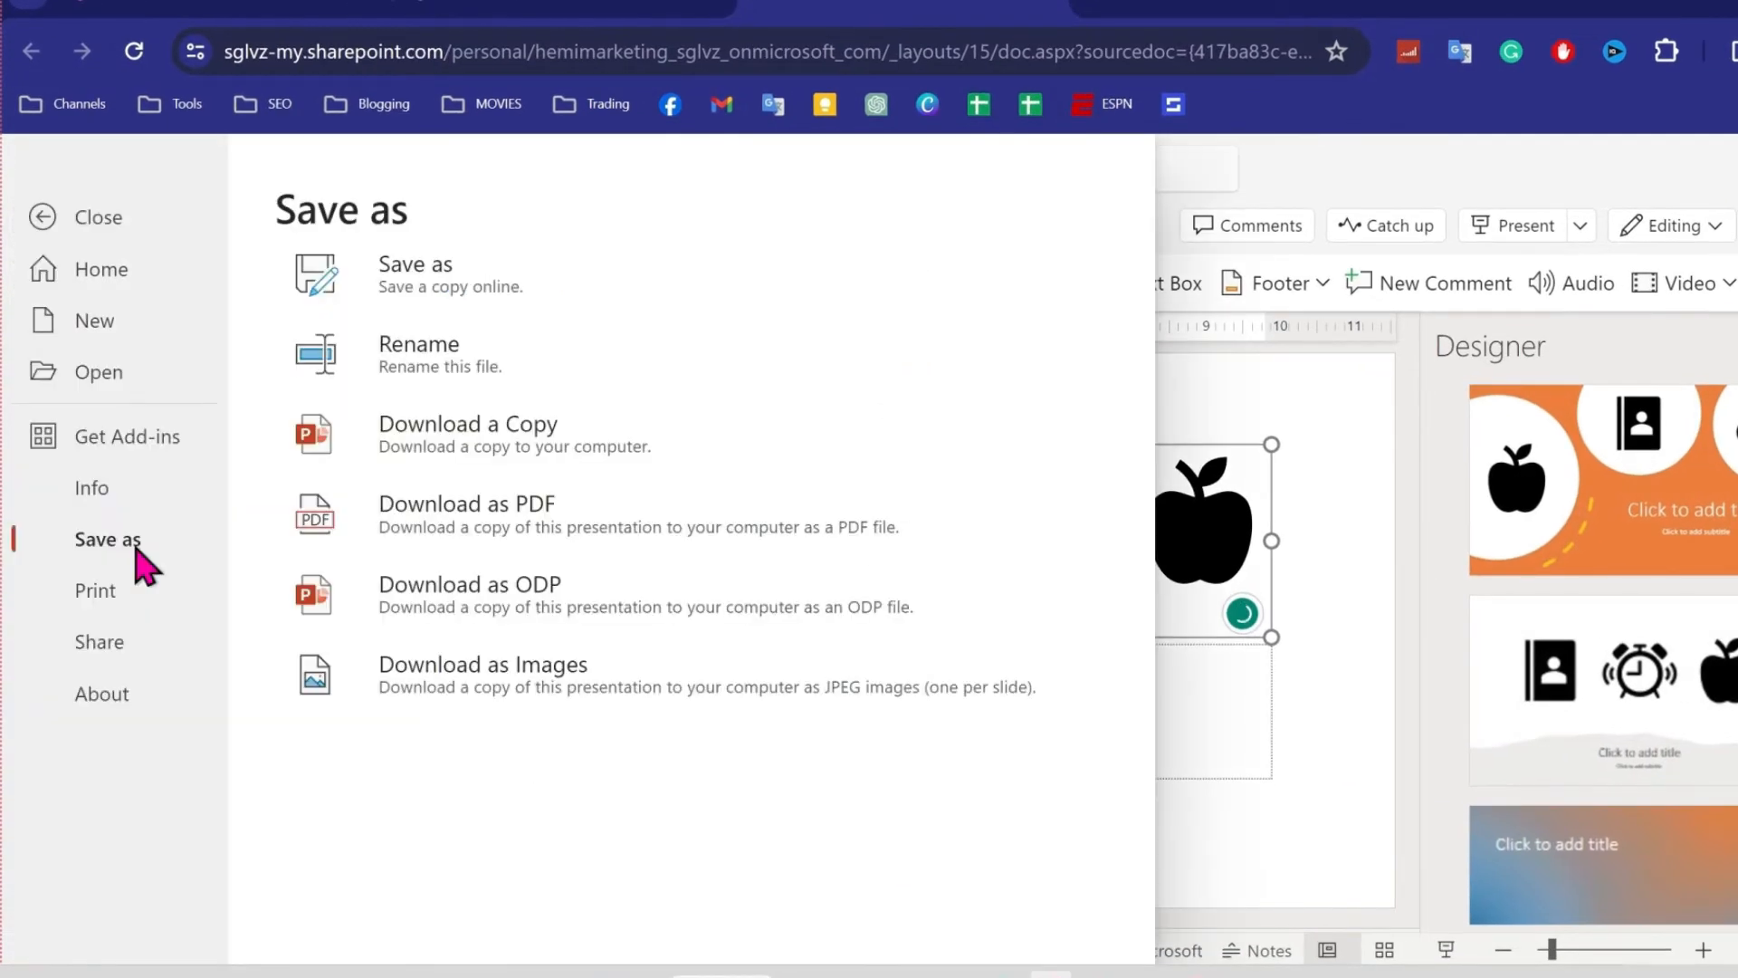
mouse_move(422, 460)
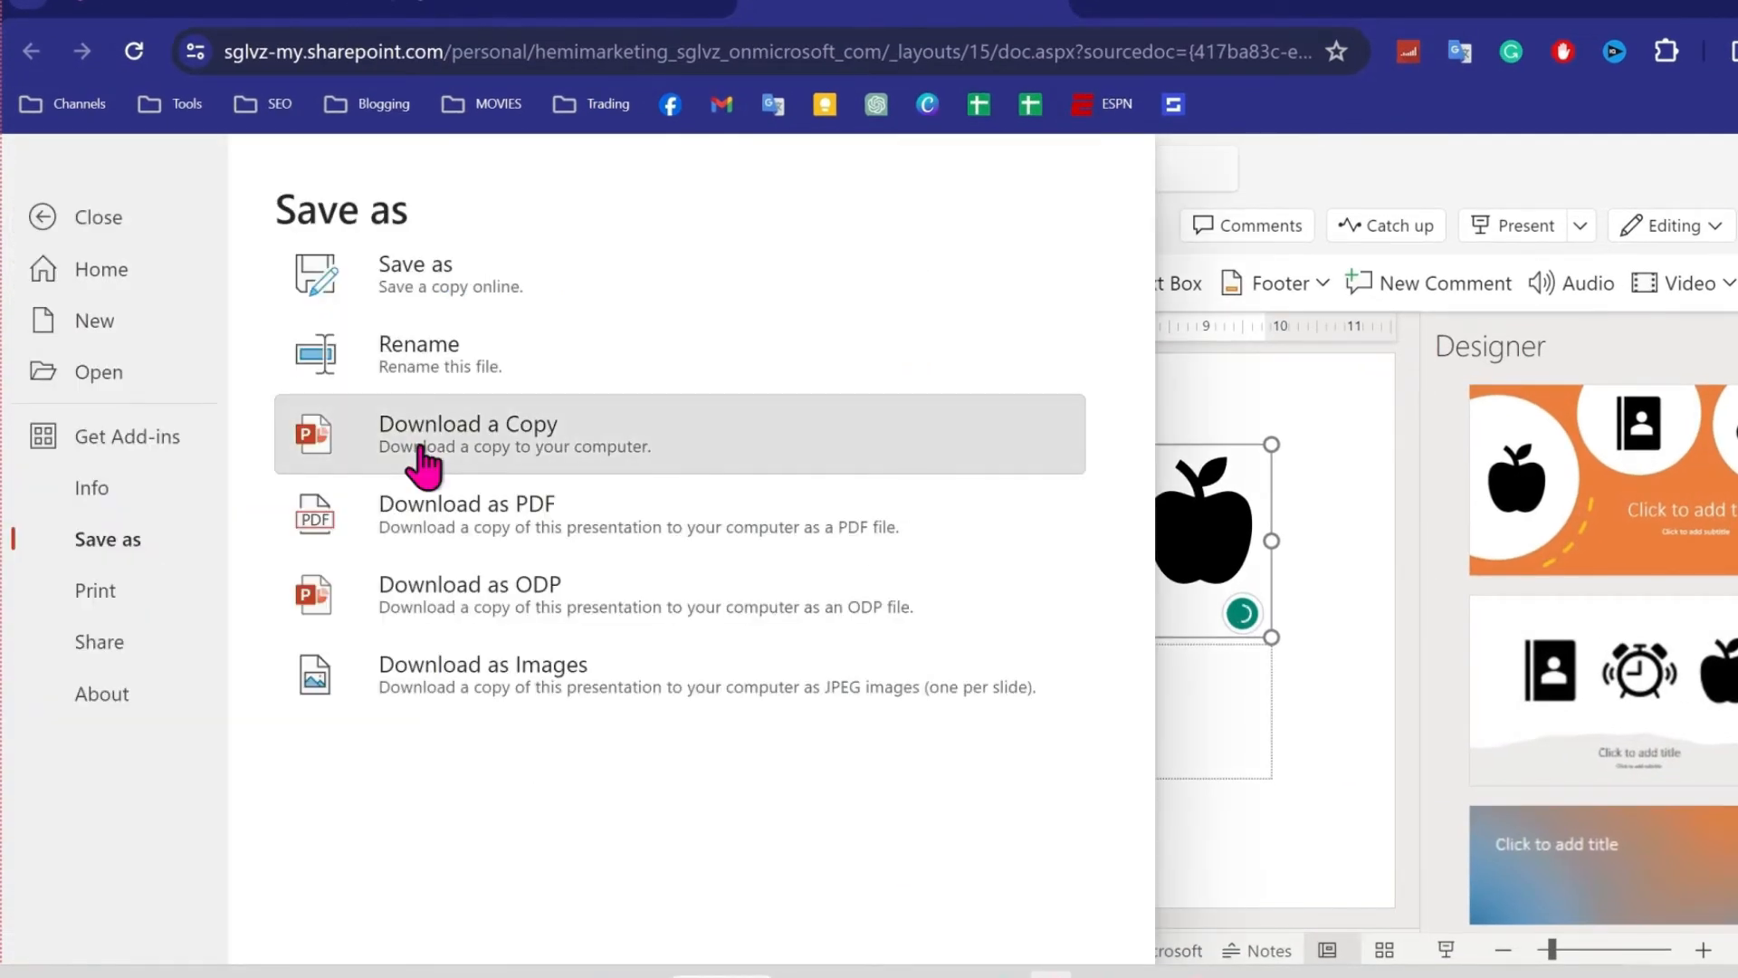
Download a copy of the icon presentation to the desktop as Presentation.pptx
left_click(467, 424)
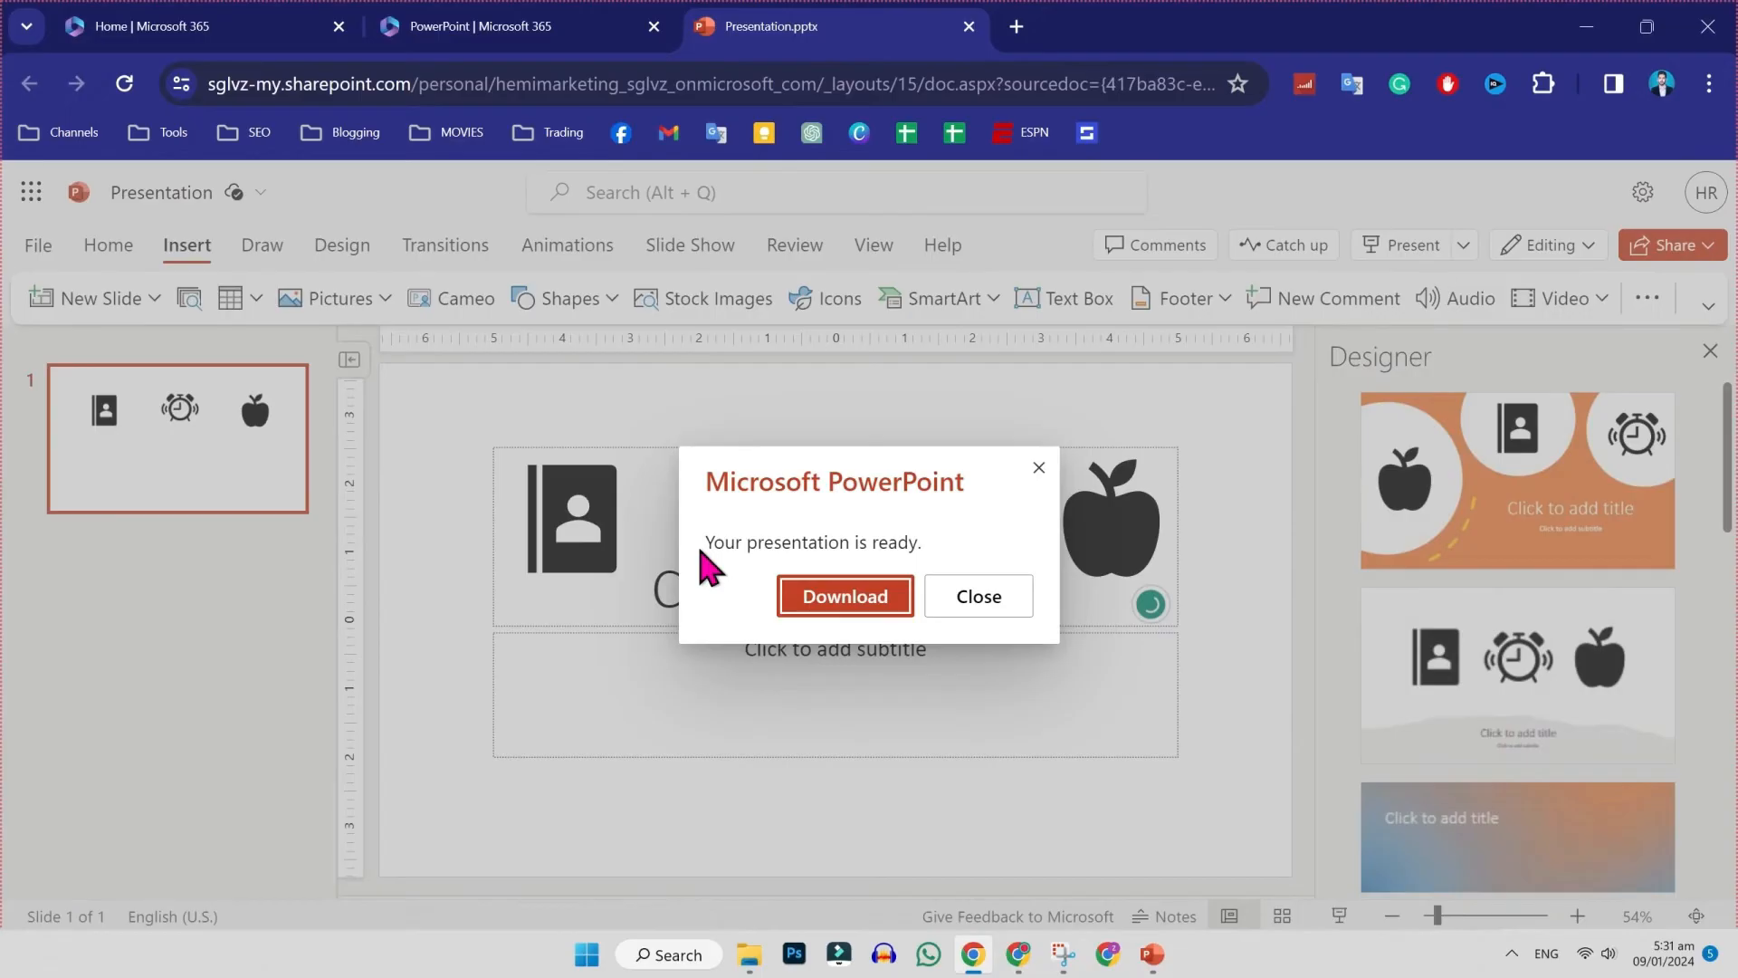
left_click(843, 596)
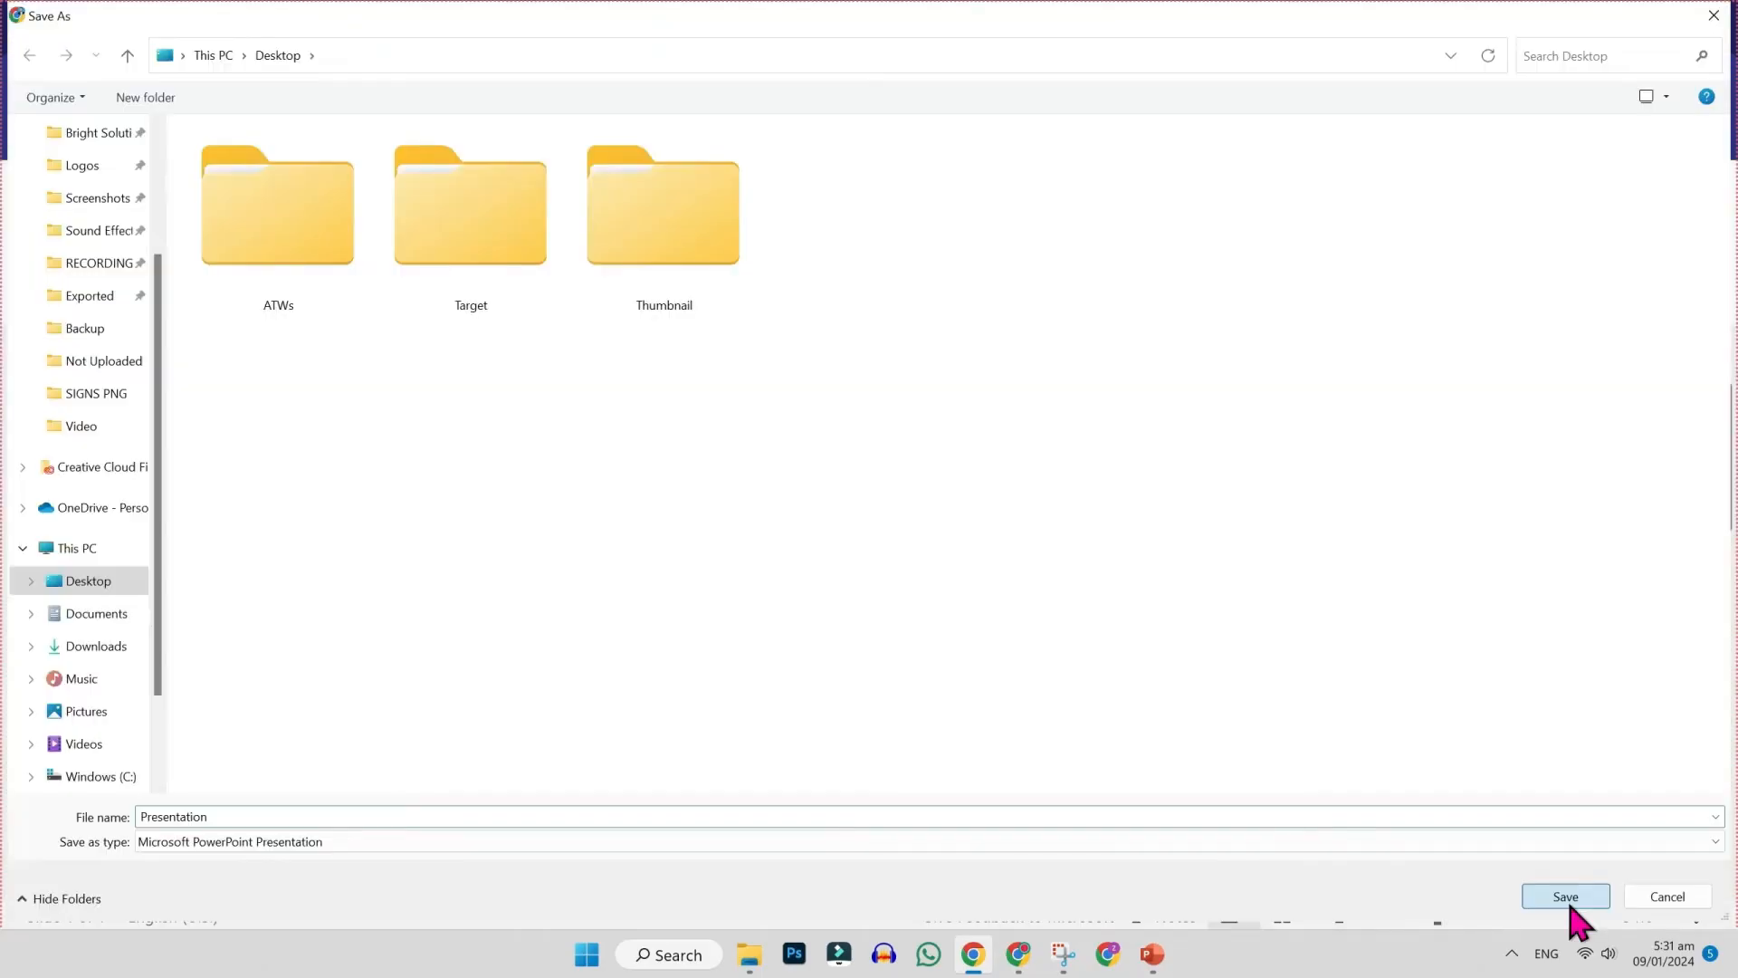
left_click(1564, 896)
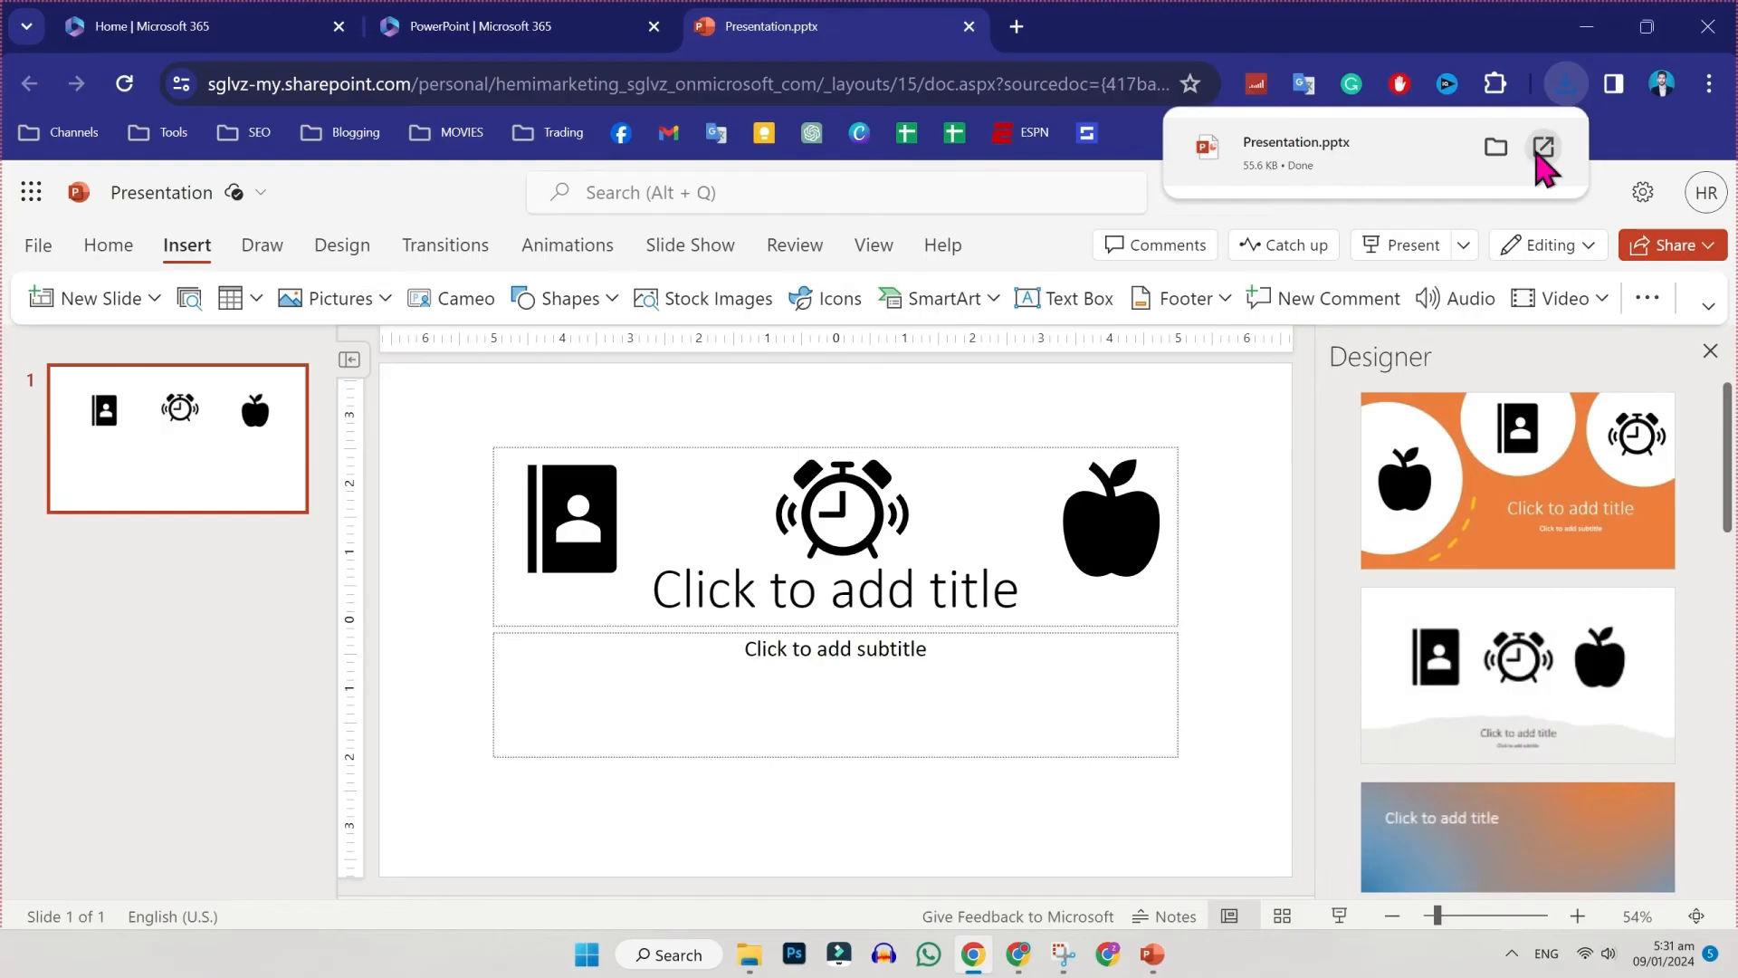
Open Presentation.pptx in desktop PowerPoint and copy its three icons into Presentation2's title placeholder
left_click(1544, 147)
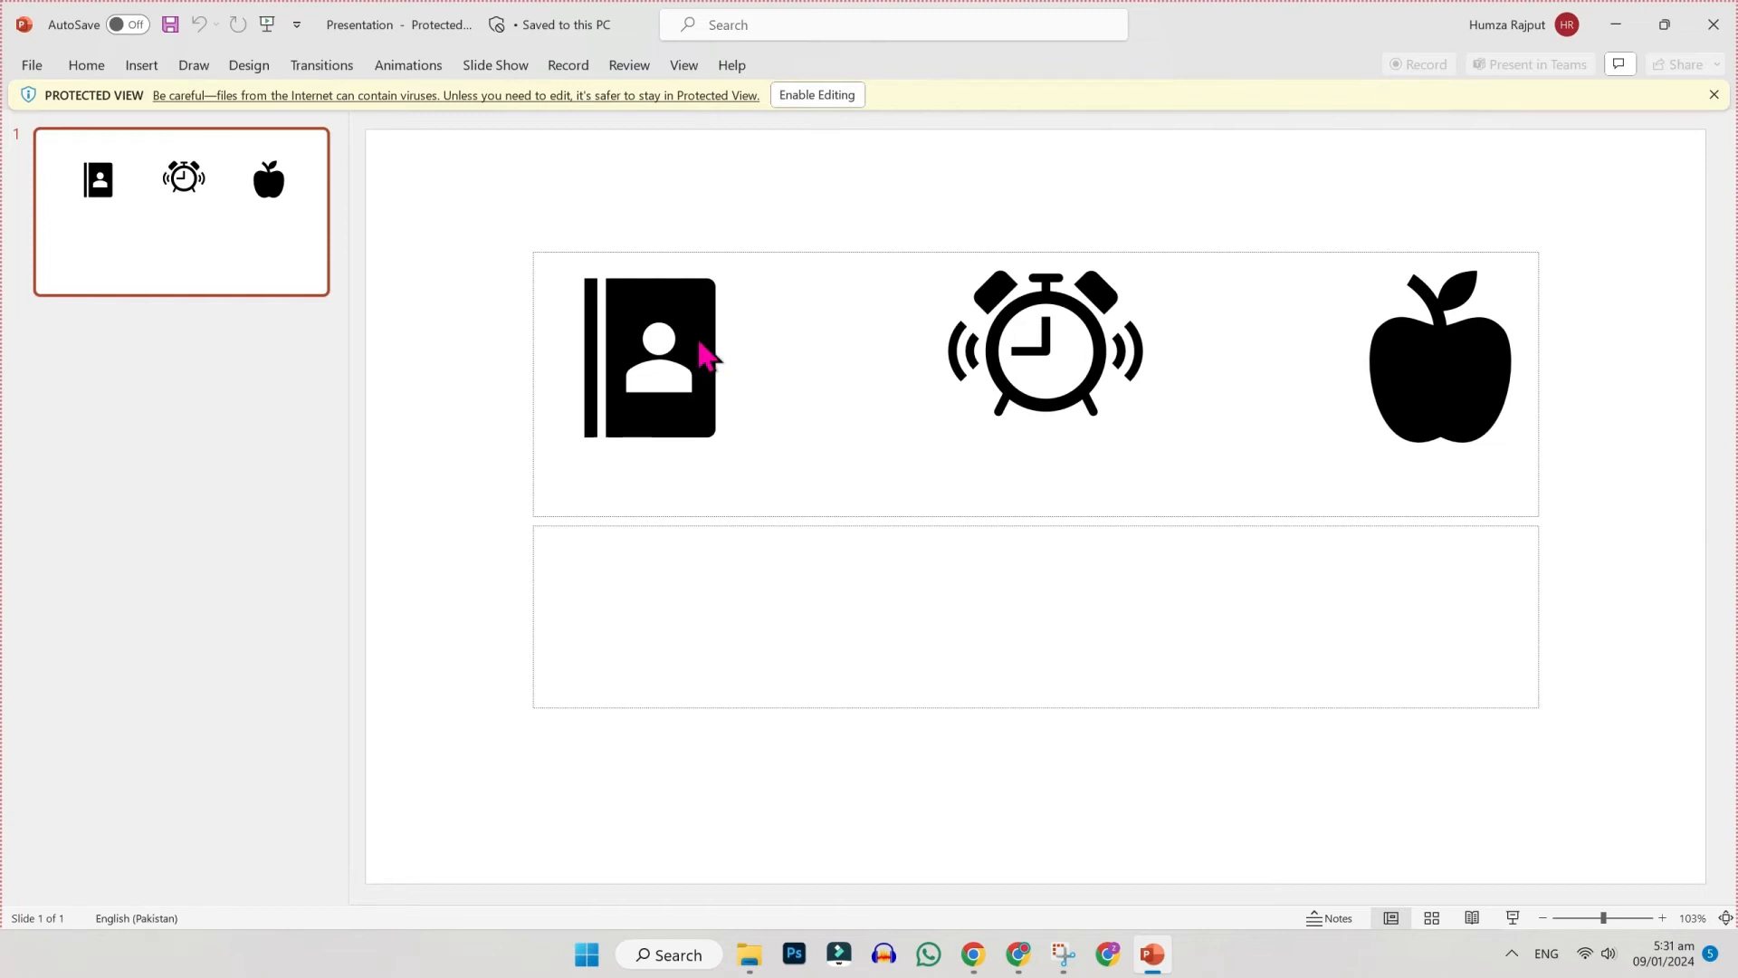
right_click(648, 357)
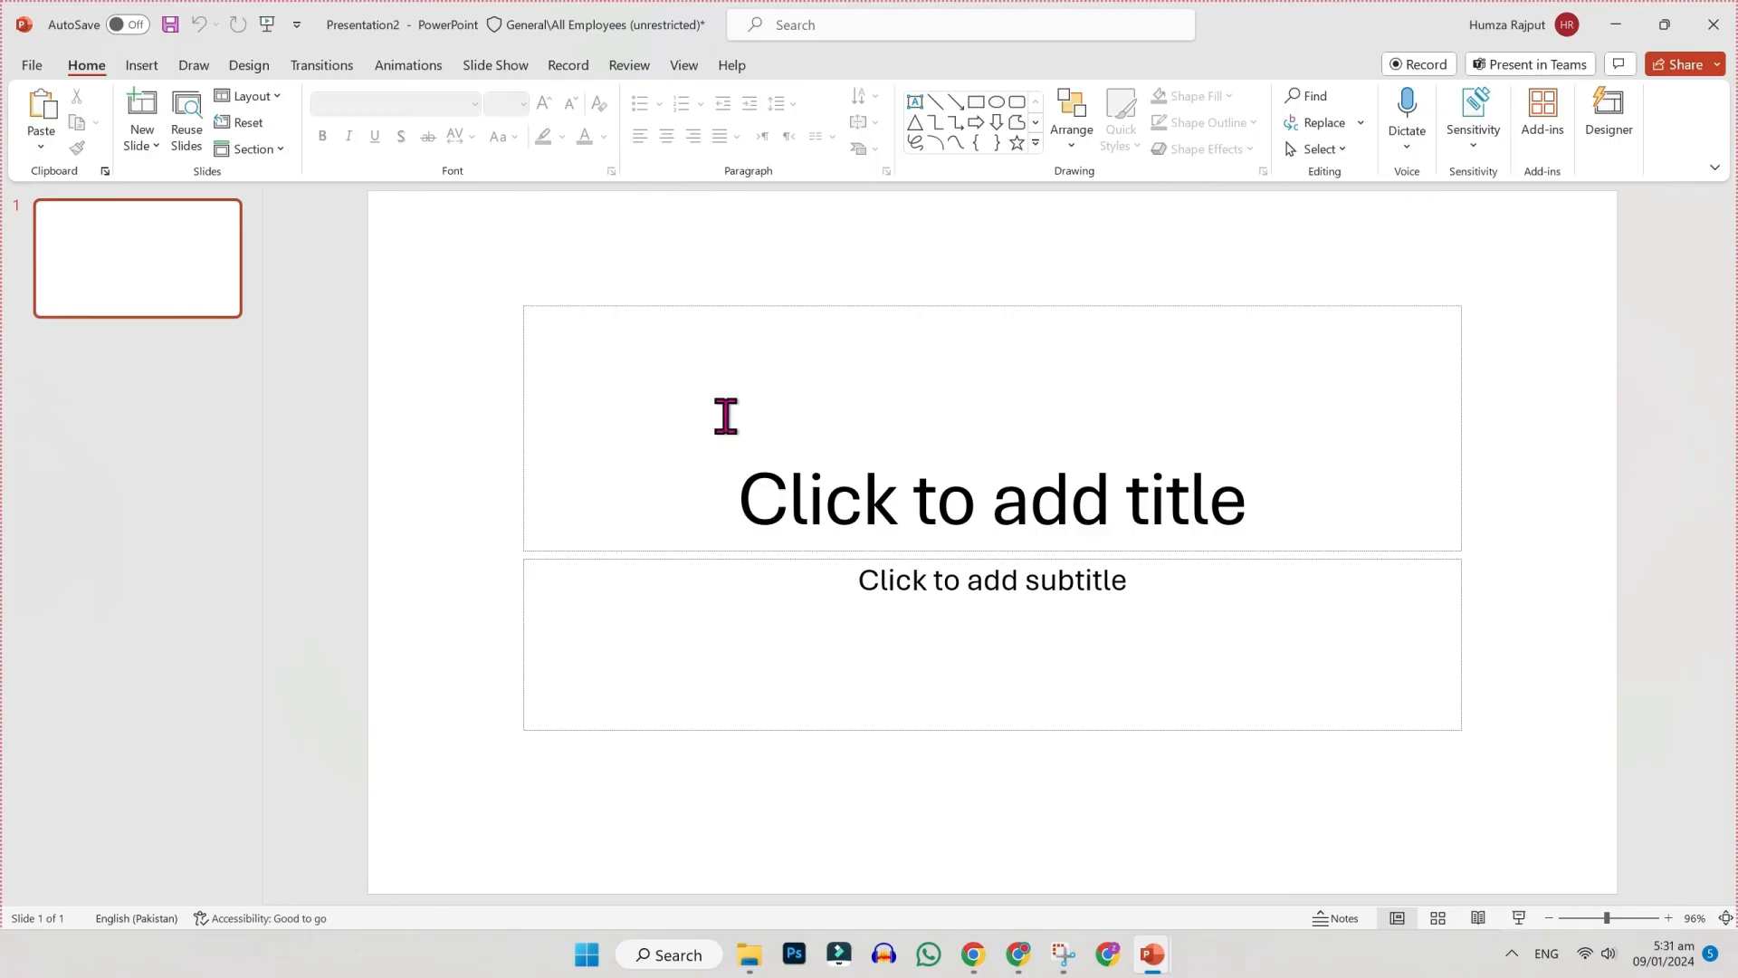
right_click(726, 416)
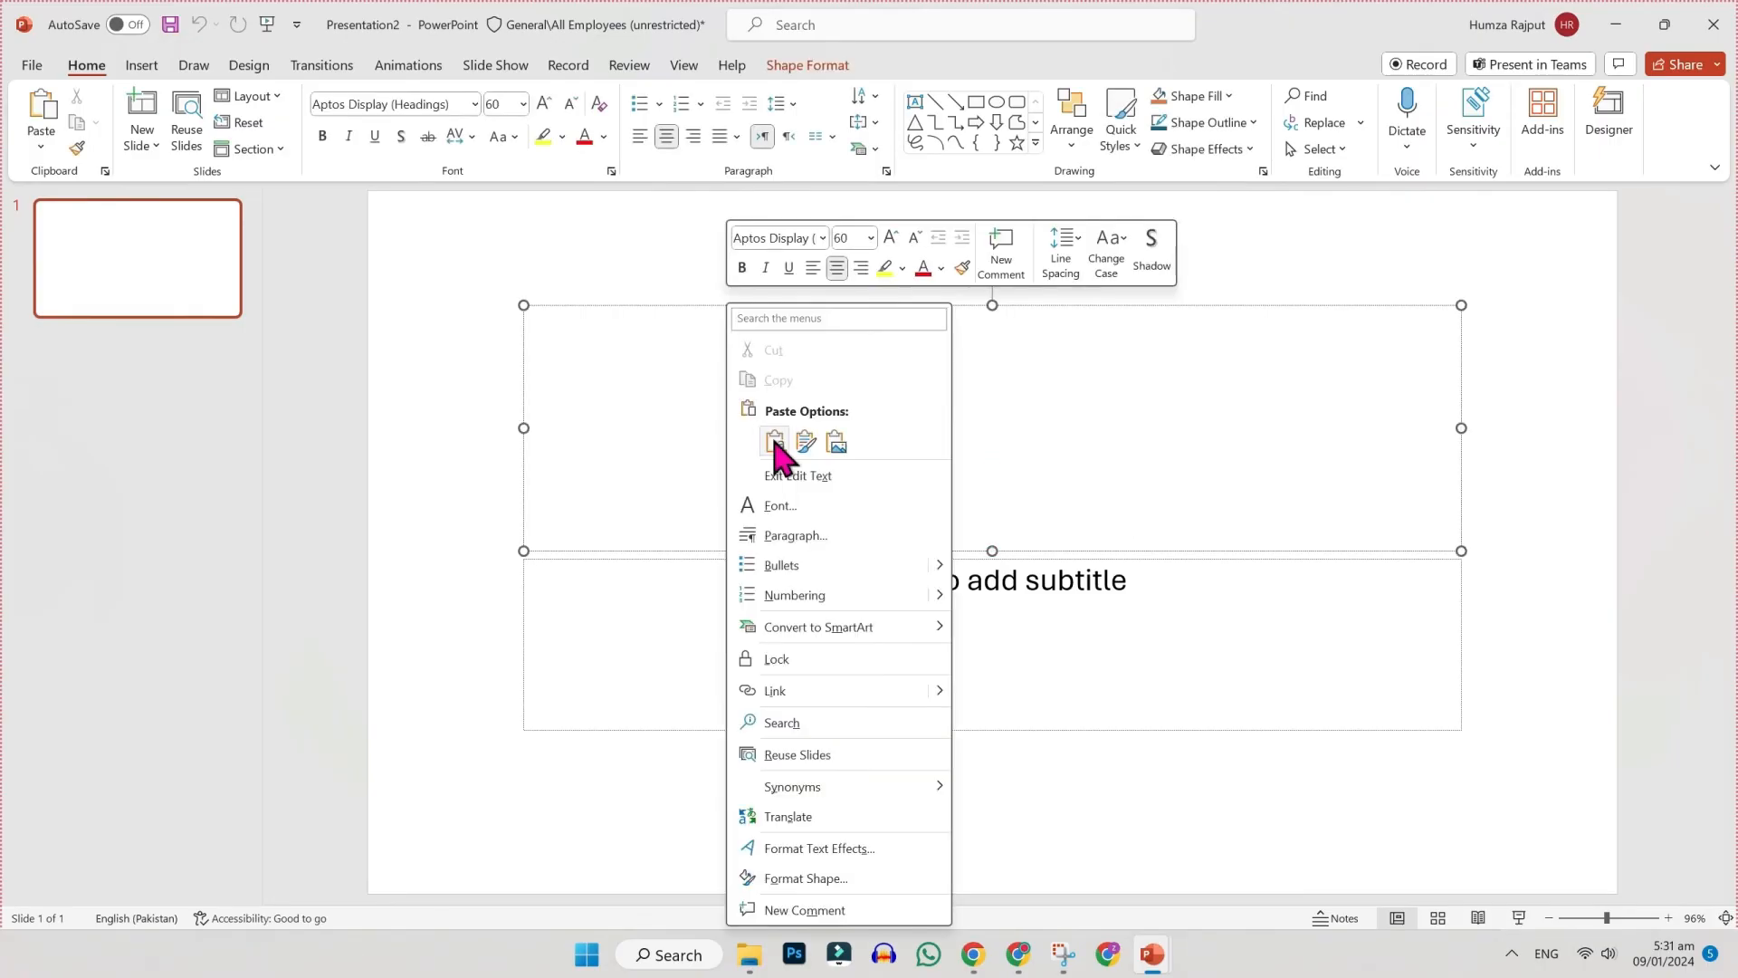